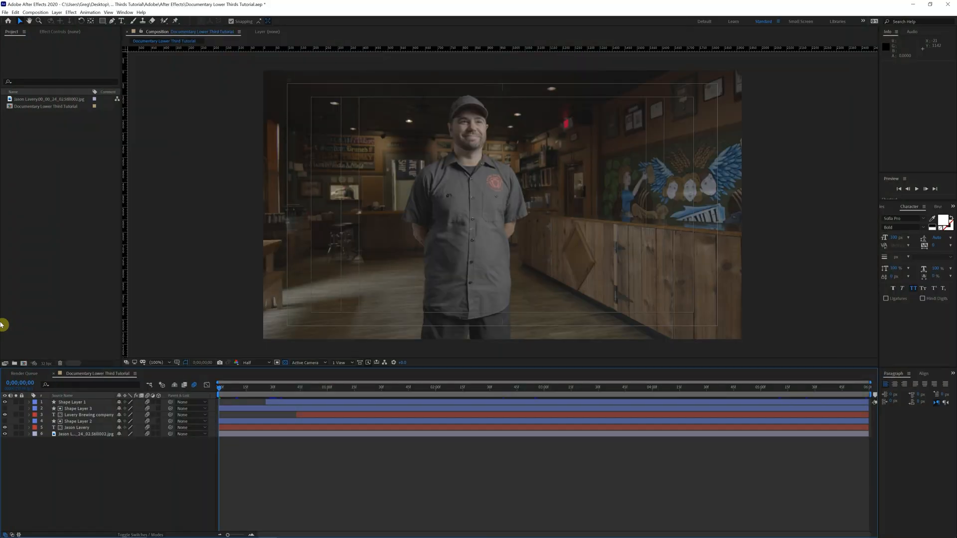
pyautogui.moveTo(498, 170)
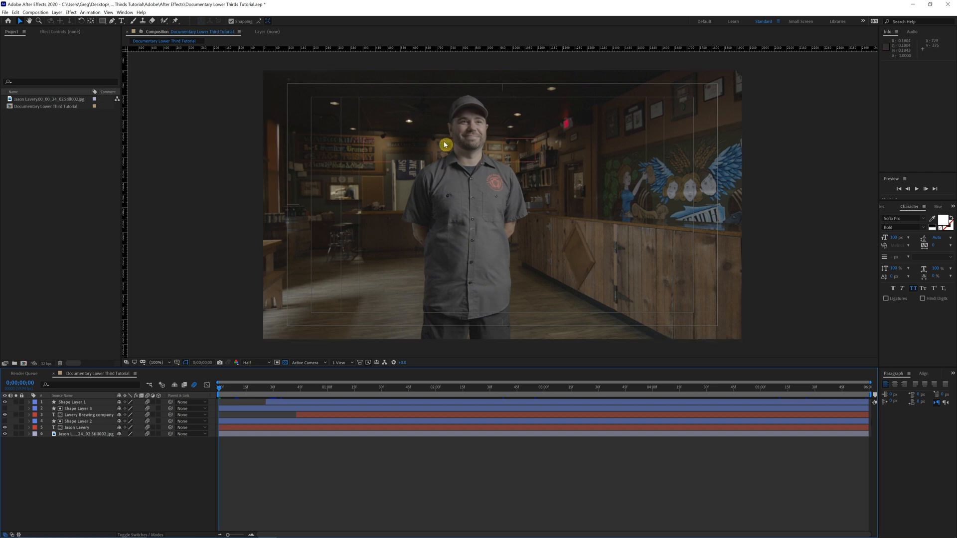
pyautogui.moveTo(507, 190)
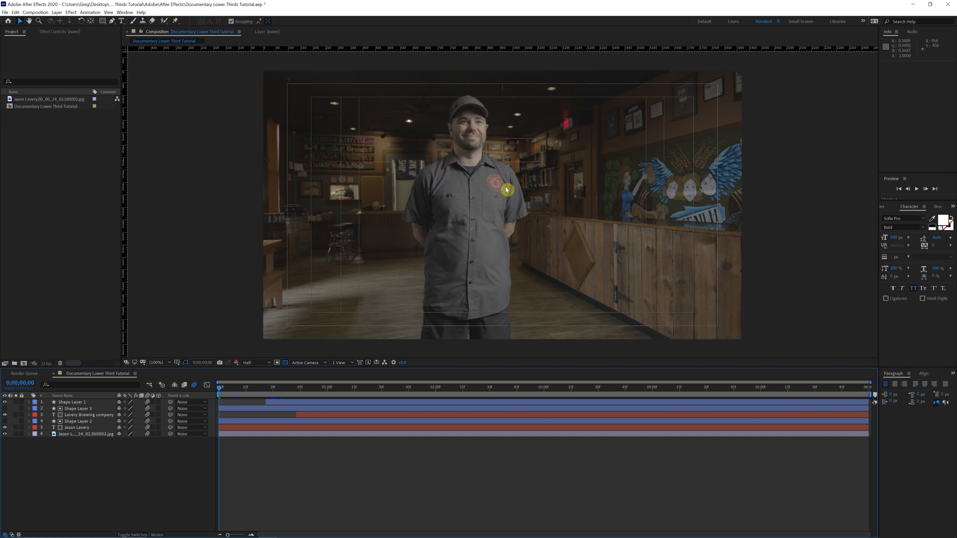
pyautogui.moveTo(524, 207)
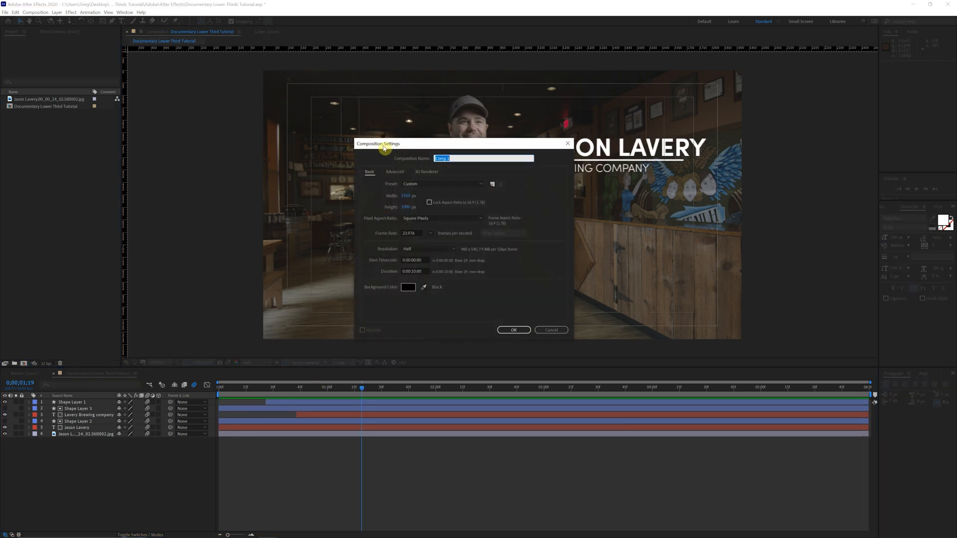
pyautogui.moveTo(507, 142)
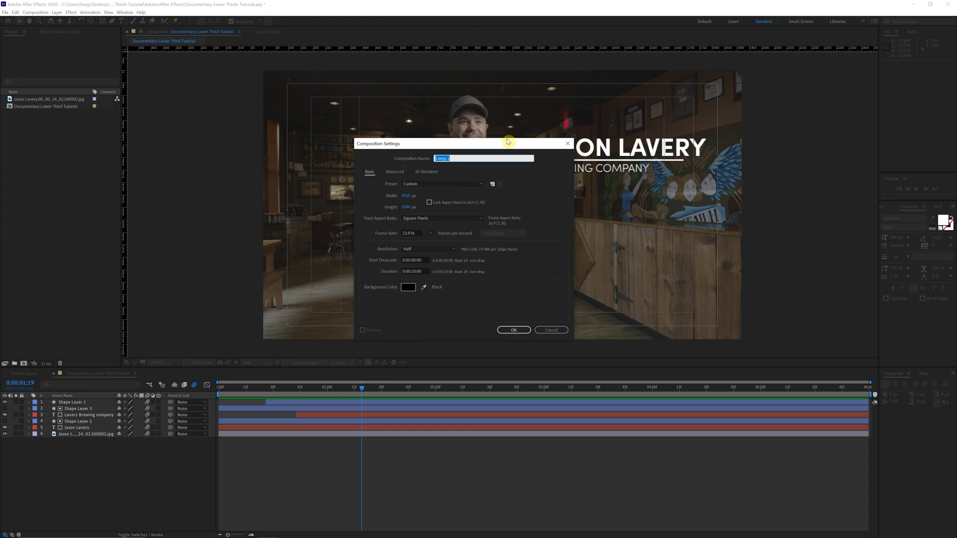
# Create the 'Lower Third Tutorial' composition with a 0:00:10:00 duration.
pyautogui.write('Lower 1')
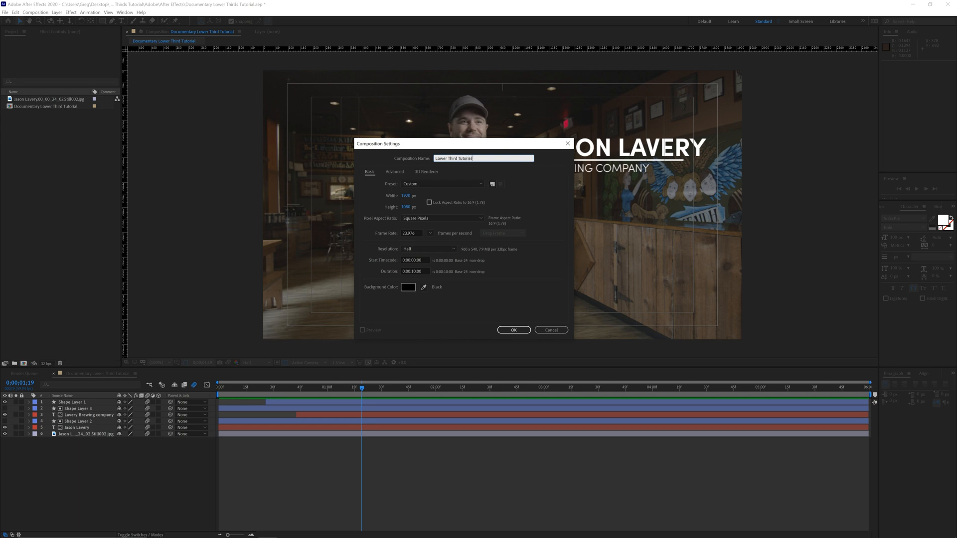
pyautogui.click(410, 233)
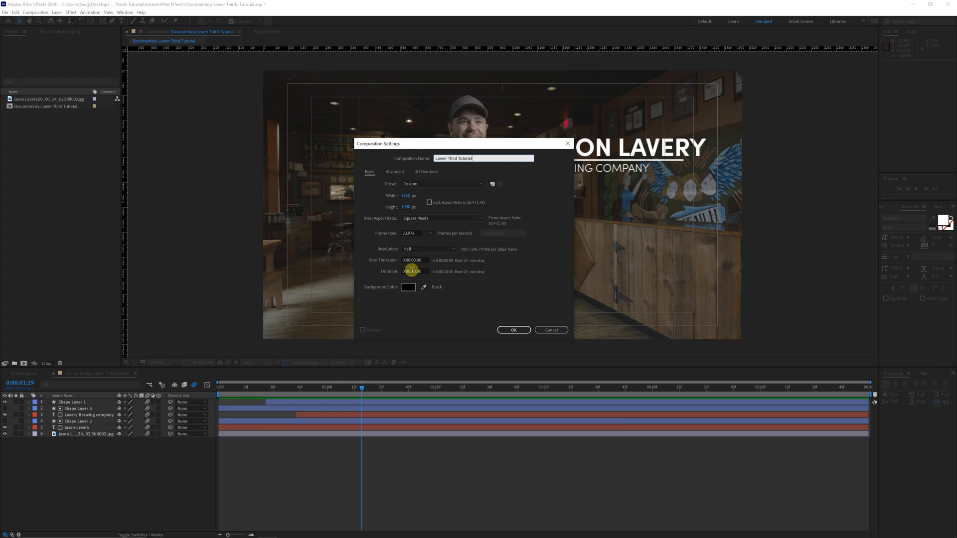
pyautogui.click(514, 330)
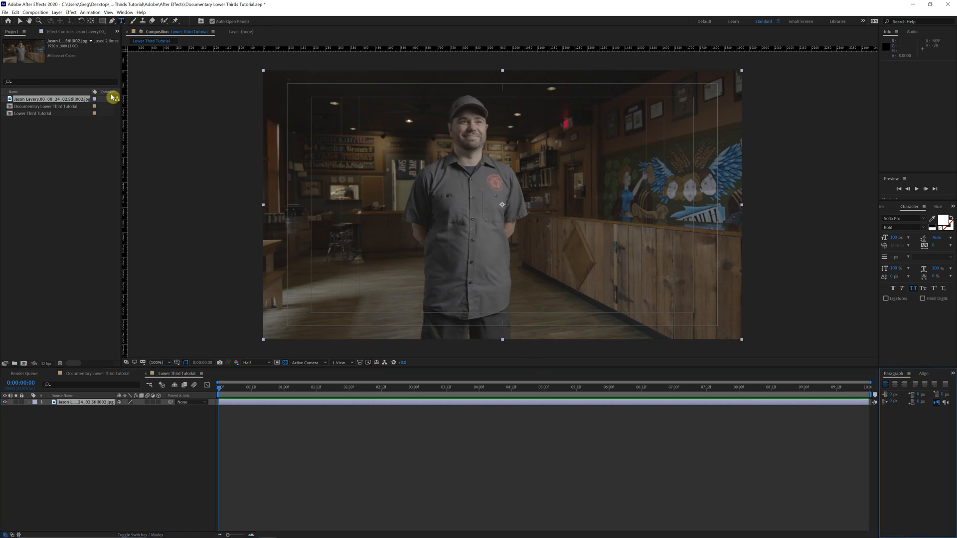
pyautogui.moveTo(892, 219)
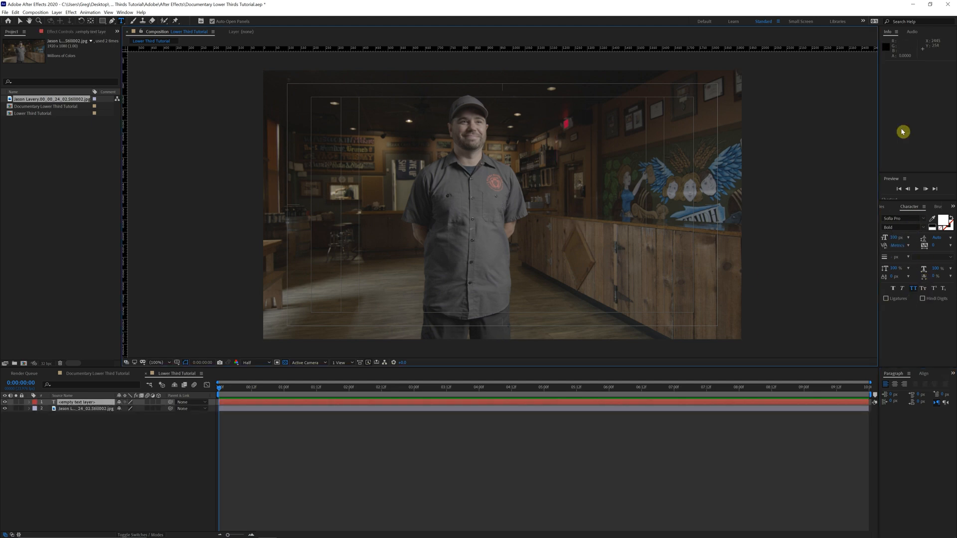
# Type the JASON LAVERY title and duplicate its text layer.
pyautogui.write('JASON LAVERY')
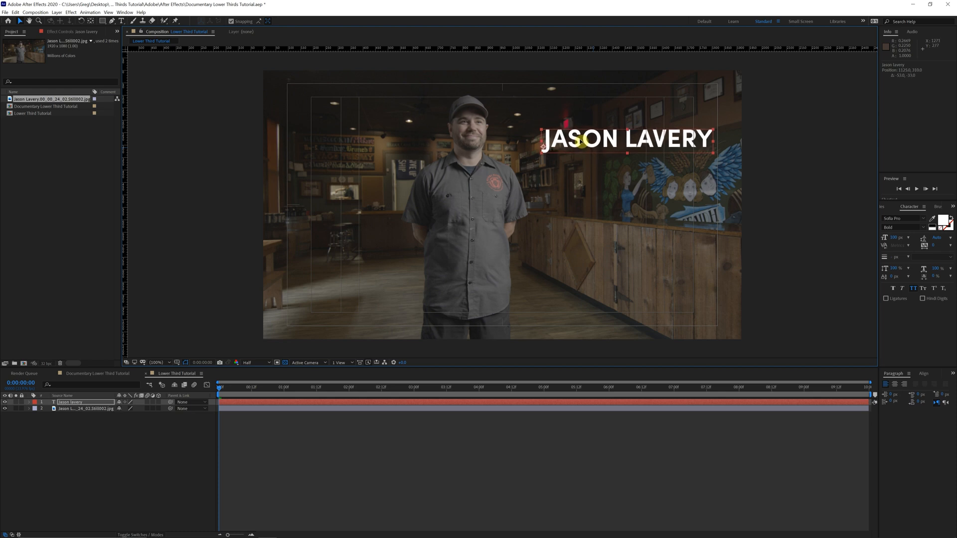
pyautogui.press('ctrl+d')
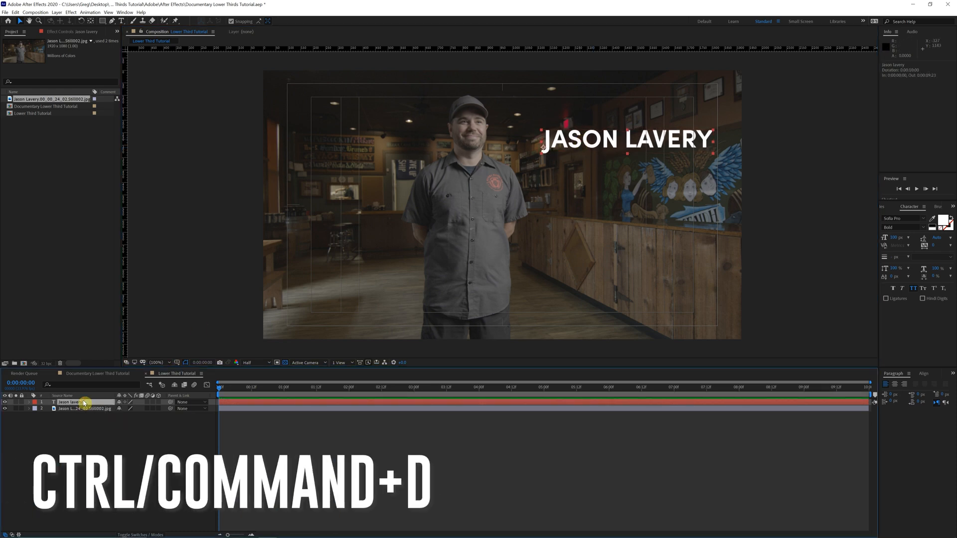
pyautogui.press('ctrl+d')
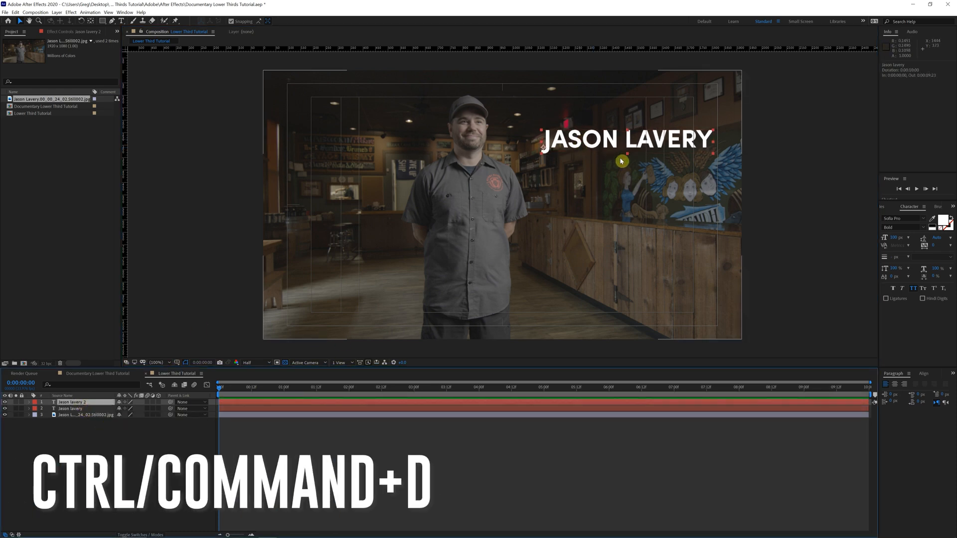
pyautogui.press('ctrl+d')
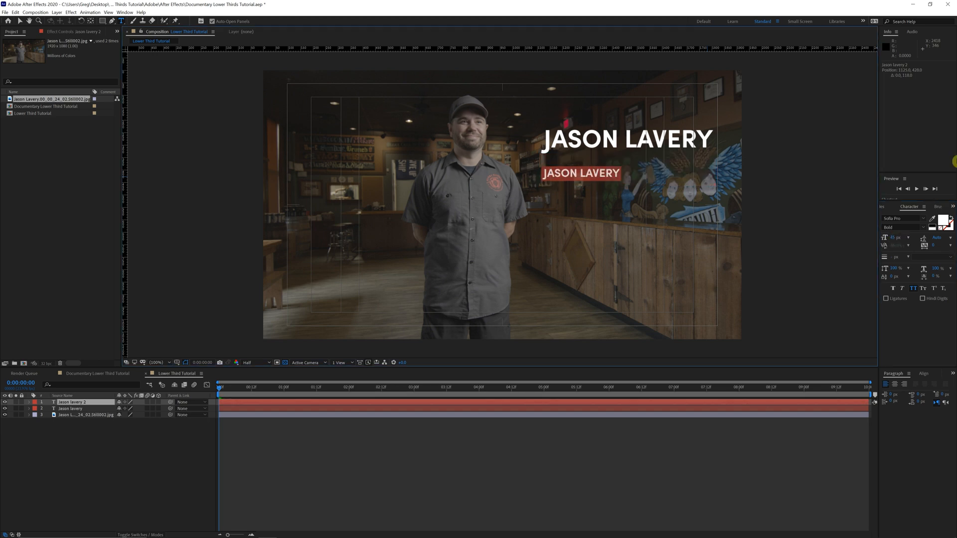
# Switch the duplicate to Light weight and retype it as LAVERY BREWING COMPANY.
pyautogui.click(903, 227)
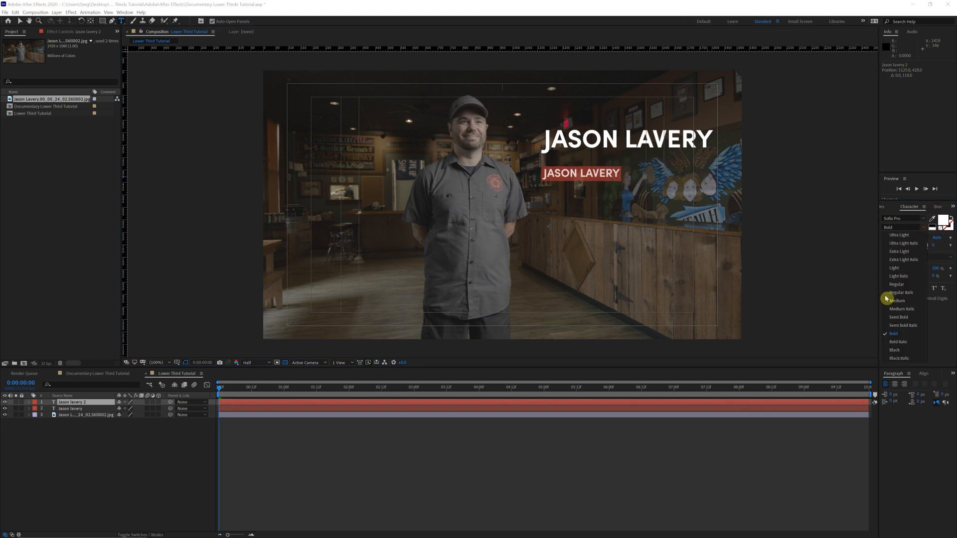
pyautogui.moveTo(897, 271)
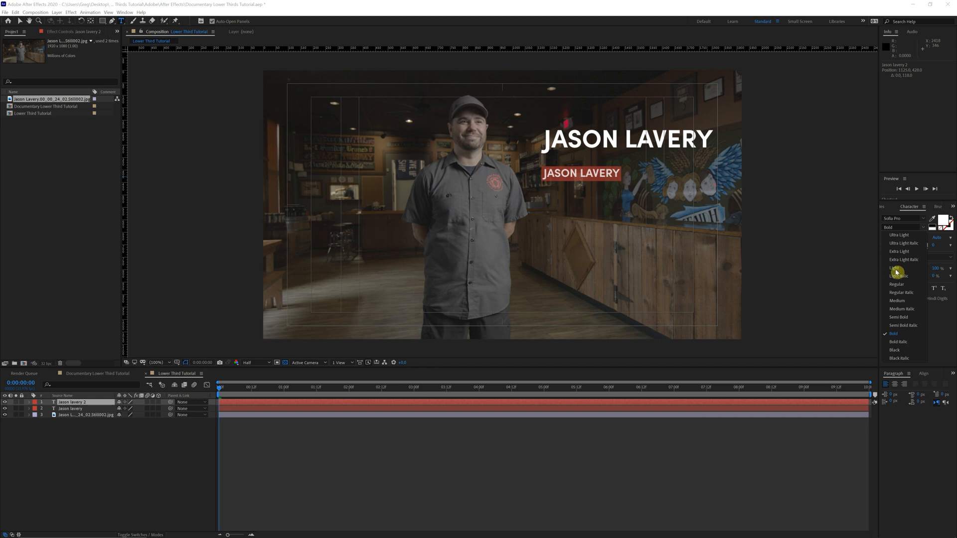
pyautogui.click(893, 269)
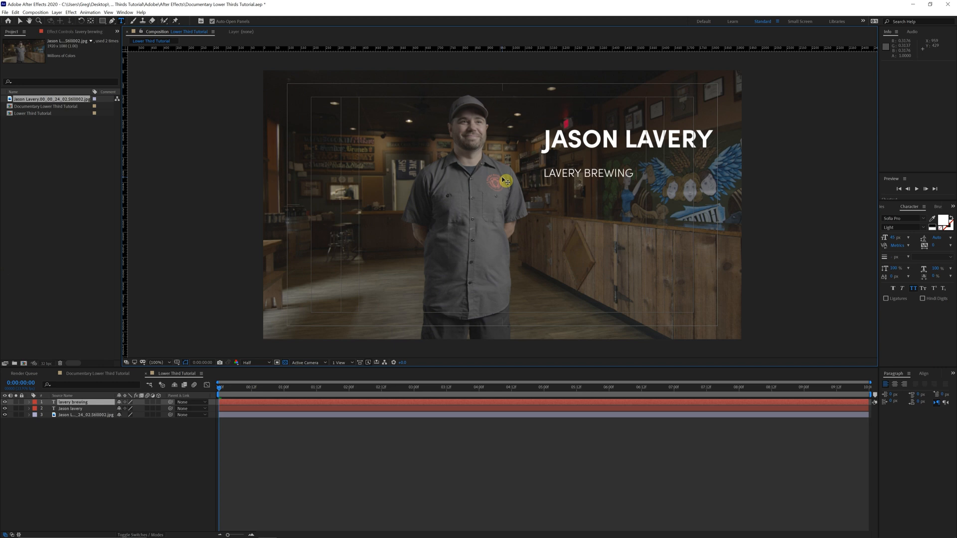
pyautogui.write('COMPANY')
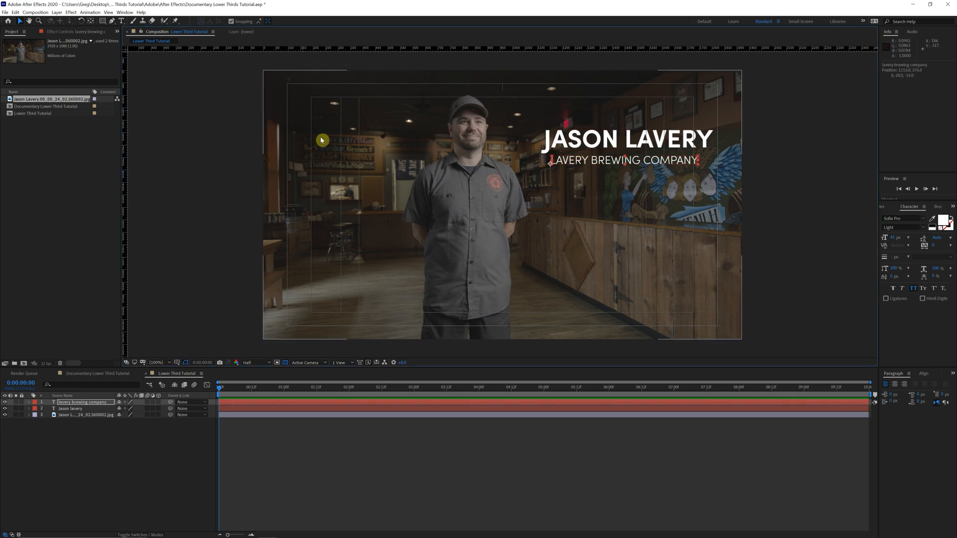
# Show the rulers and align the subtitle's left edge to a vertical guide.
pyautogui.press('ctrl+r')
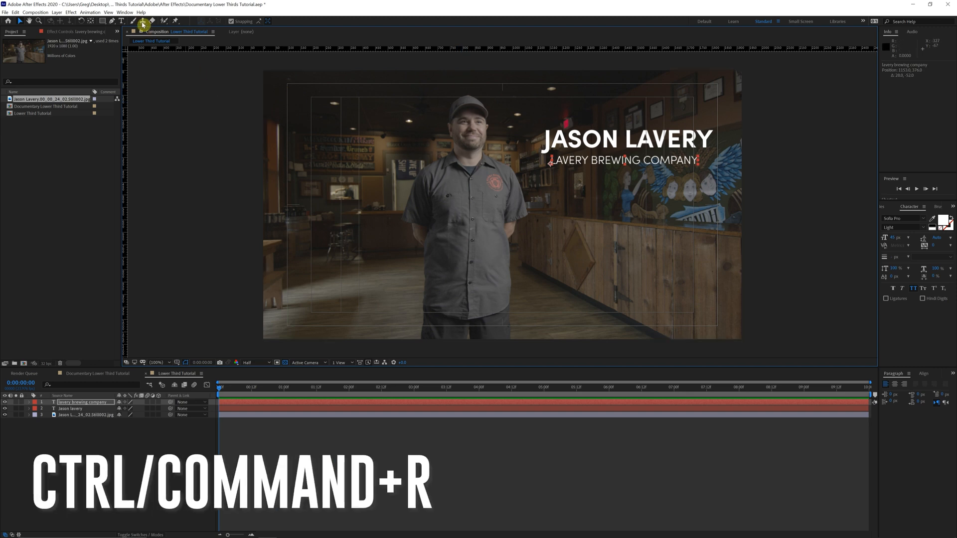
pyautogui.click(108, 12)
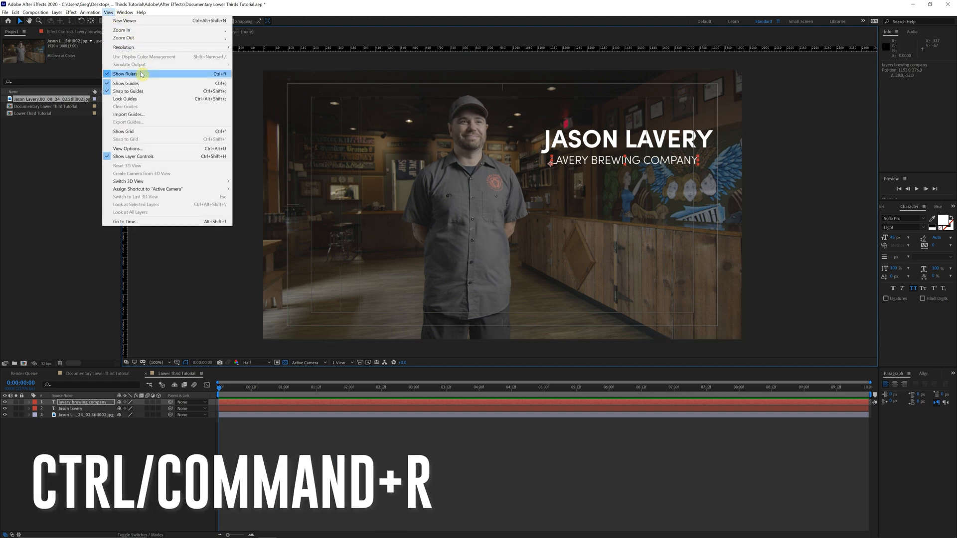
pyautogui.click(126, 74)
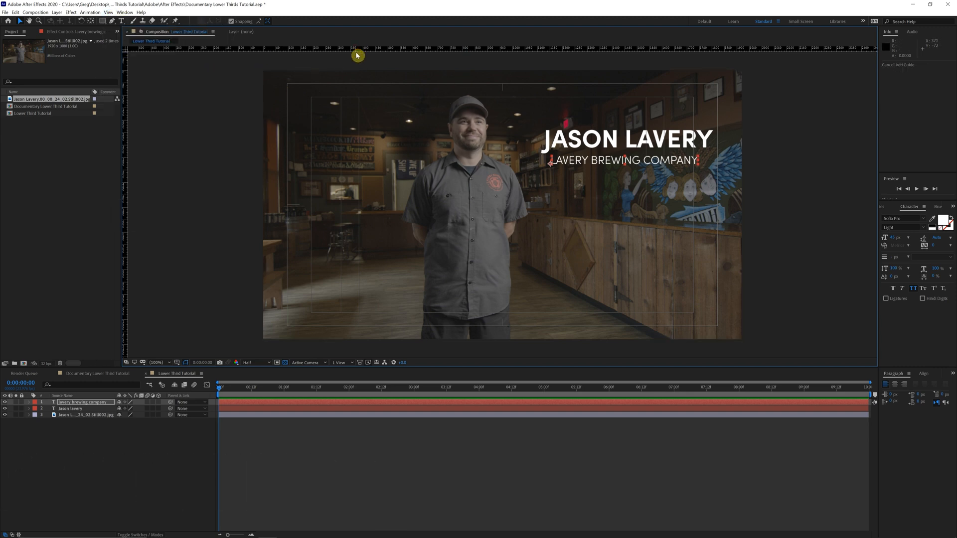
pyautogui.moveTo(140, 199)
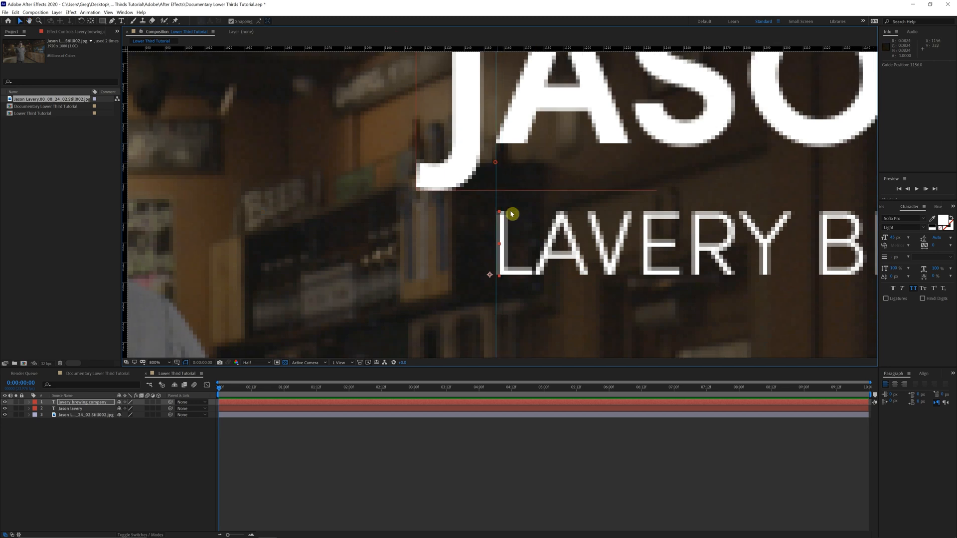
pyautogui.moveTo(511, 214); pyautogui.dragTo(496, 259)
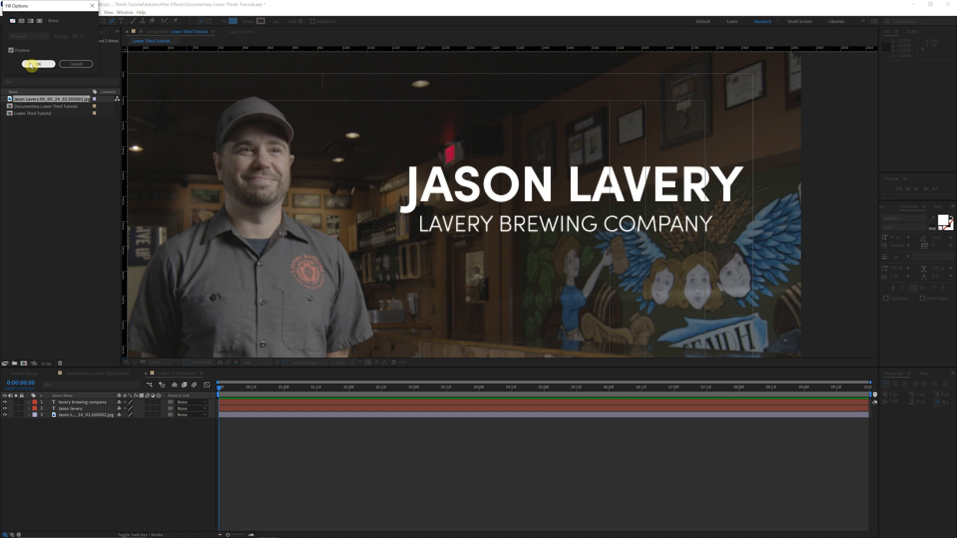
# Set new shapes to no fill with a solid colour stroke.
pyautogui.click(19, 21)
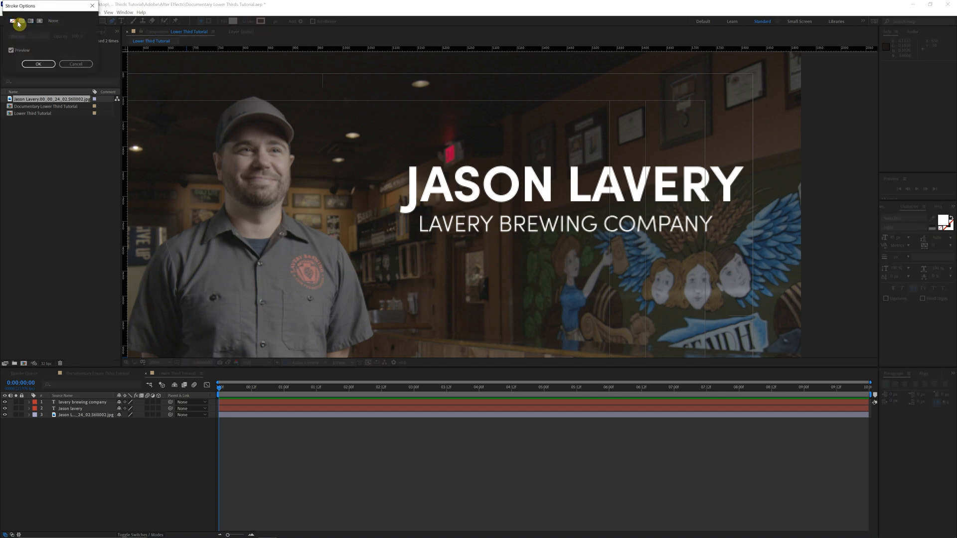
pyautogui.click(38, 63)
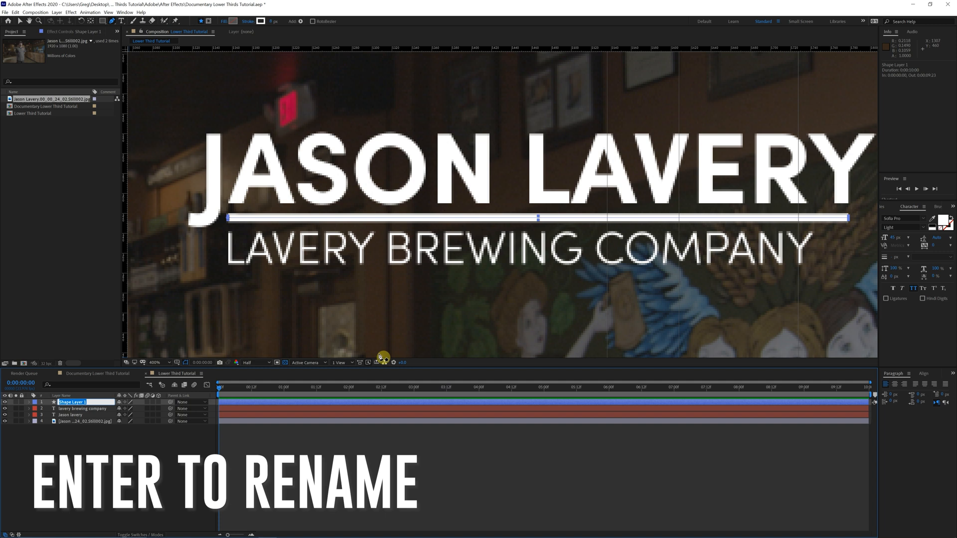
# Rename the shape layer Divider and keyframe Trim Paths End from 0% to 100%.
pyautogui.write('Divider')
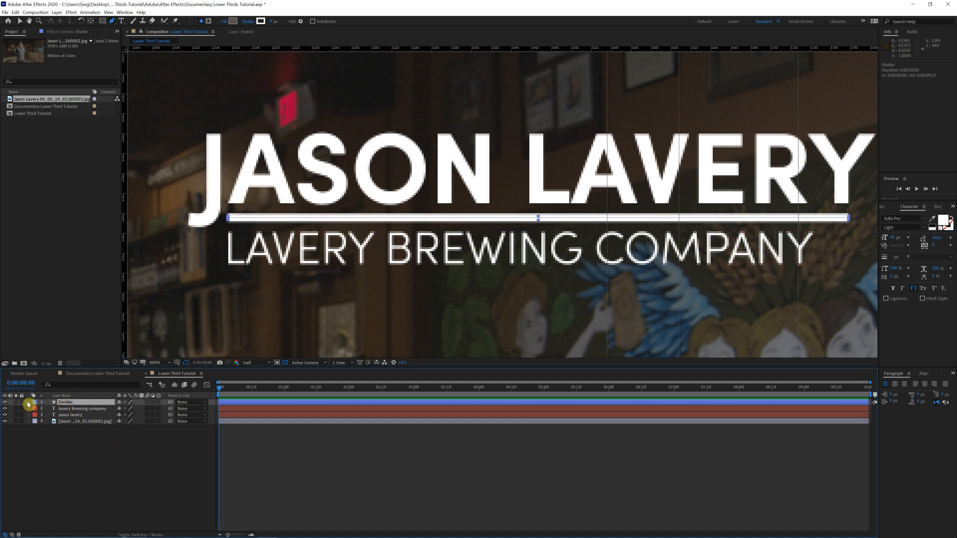
pyautogui.click(161, 392)
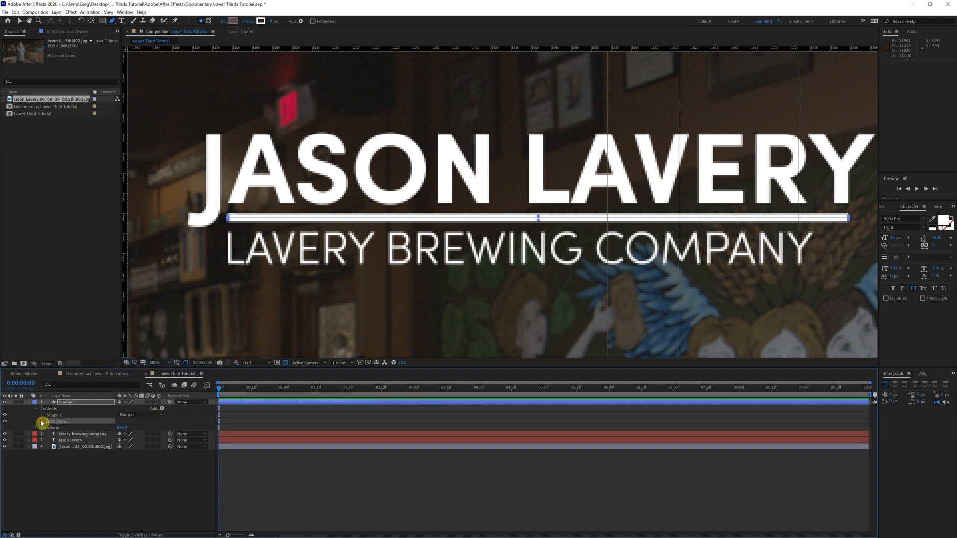
pyautogui.click(42, 423)
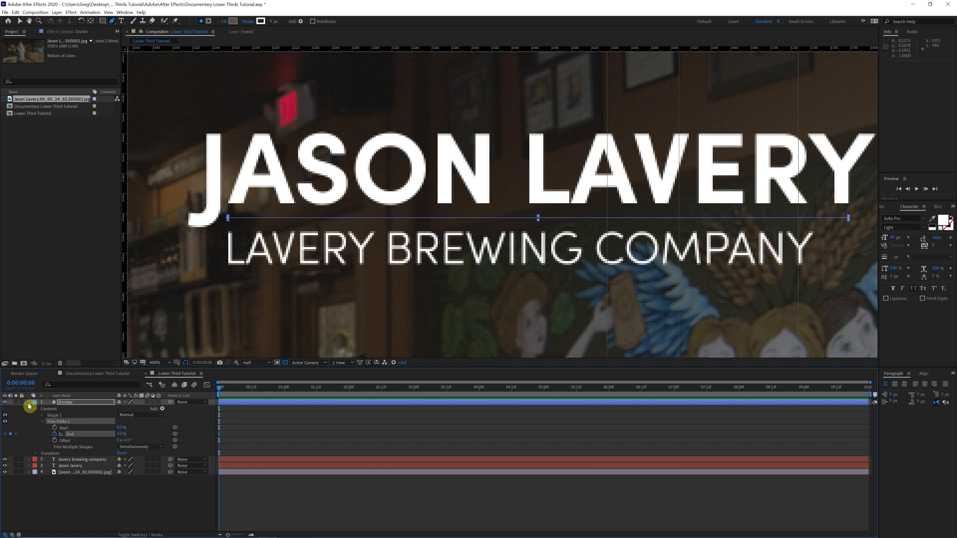
pyautogui.press('shift+pagedown')
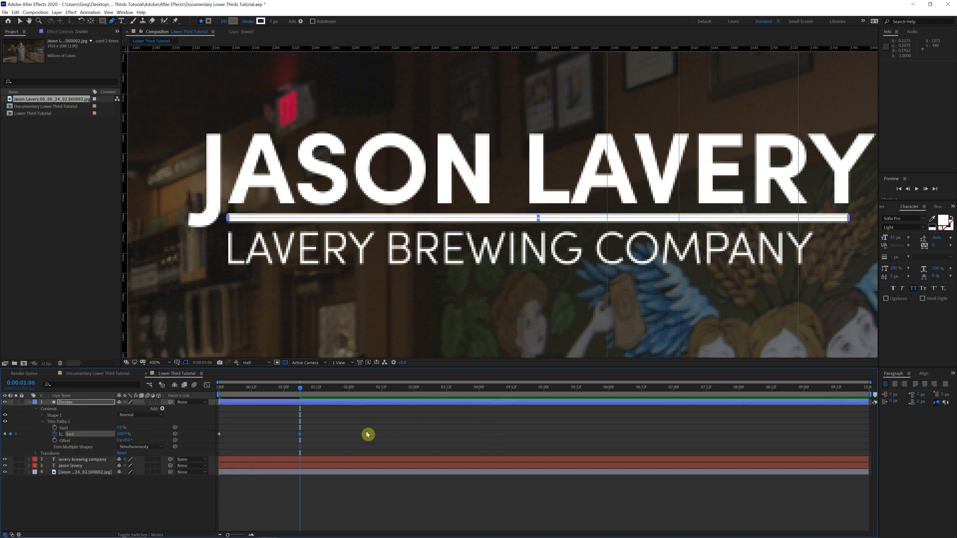
pyautogui.moveTo(179, 451)
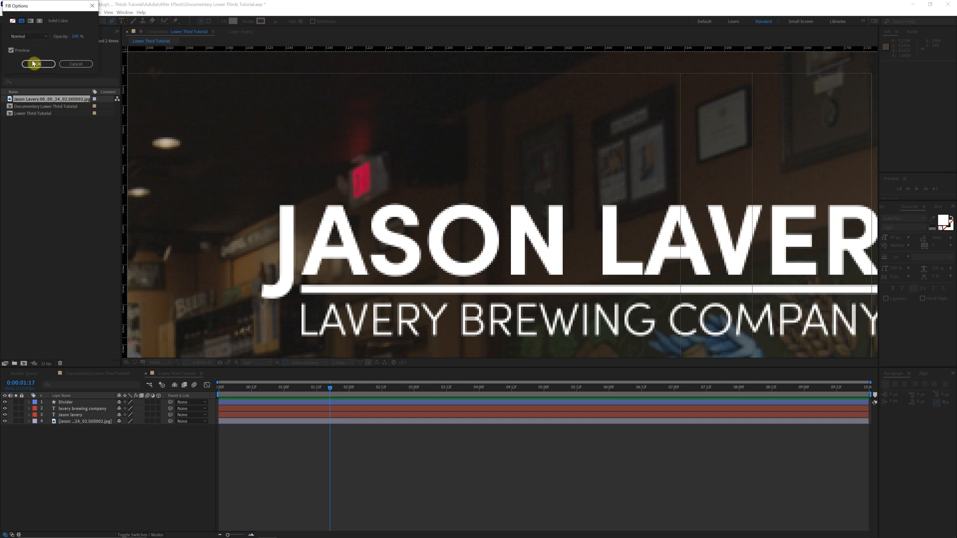
# Switch new shapes to a solid colour fill for the blue matte rectangle.
pyautogui.click(37, 63)
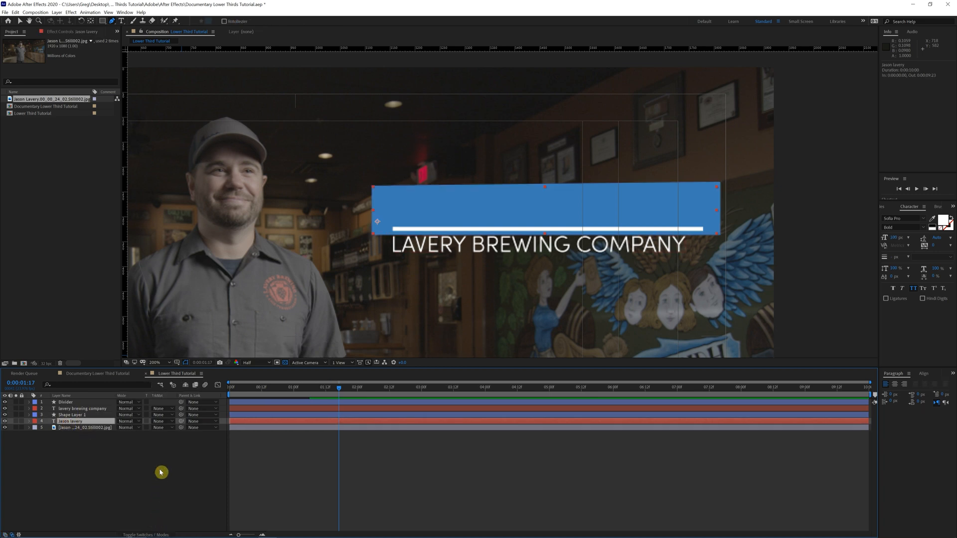
pyautogui.click(162, 422)
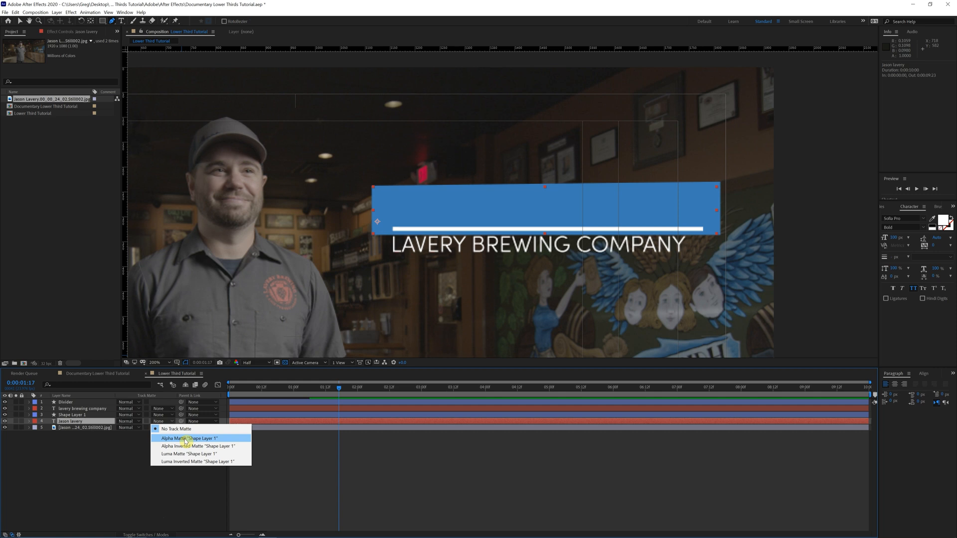
pyautogui.click(190, 438)
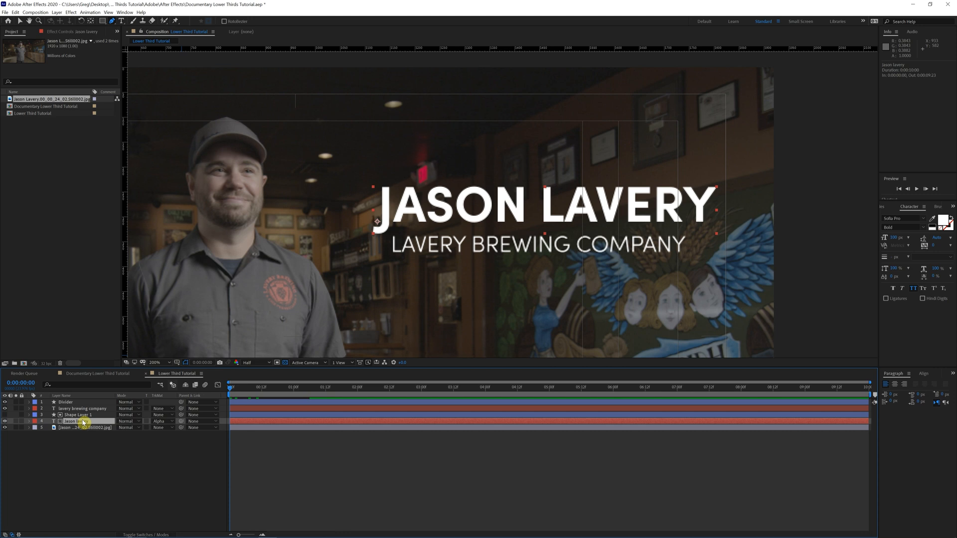
pyautogui.click(28, 421)
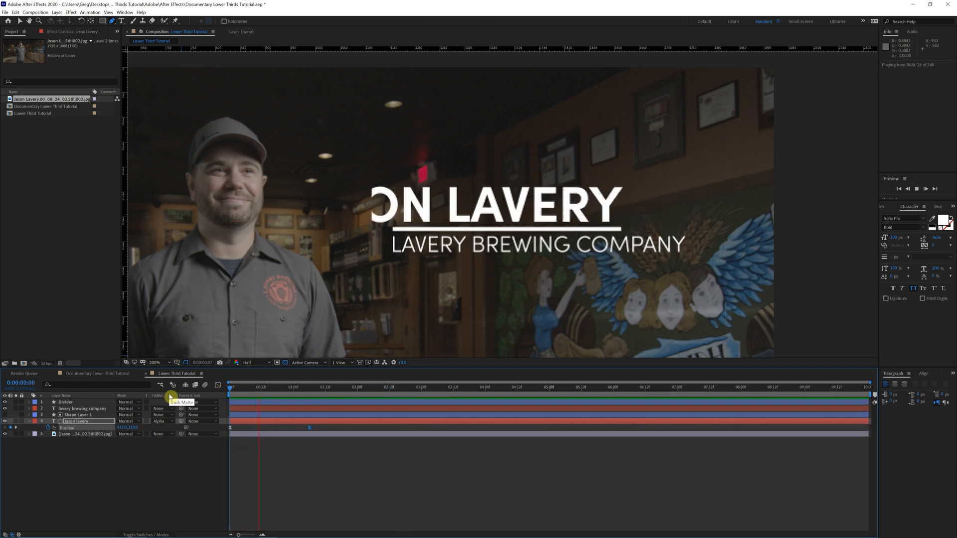
pyautogui.click(368, 386)
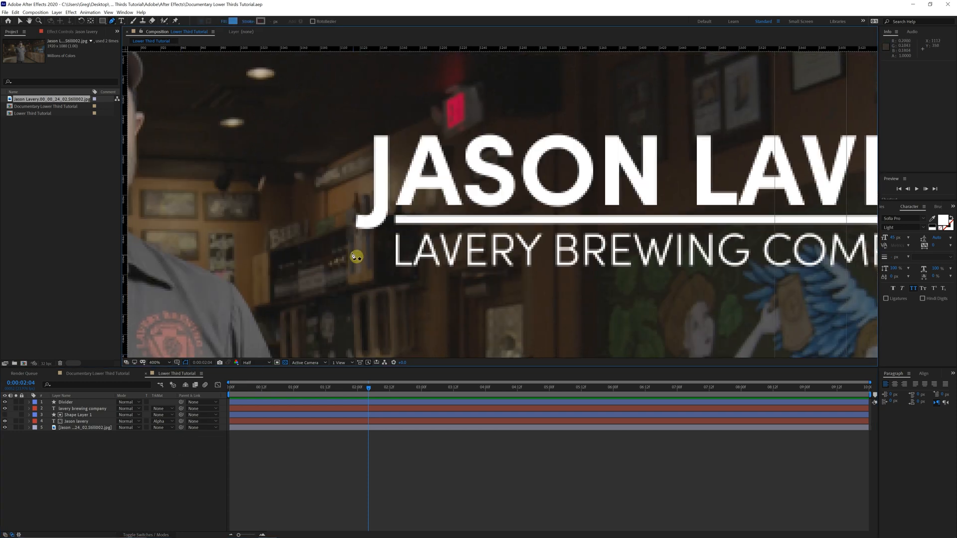
pyautogui.moveTo(397, 254)
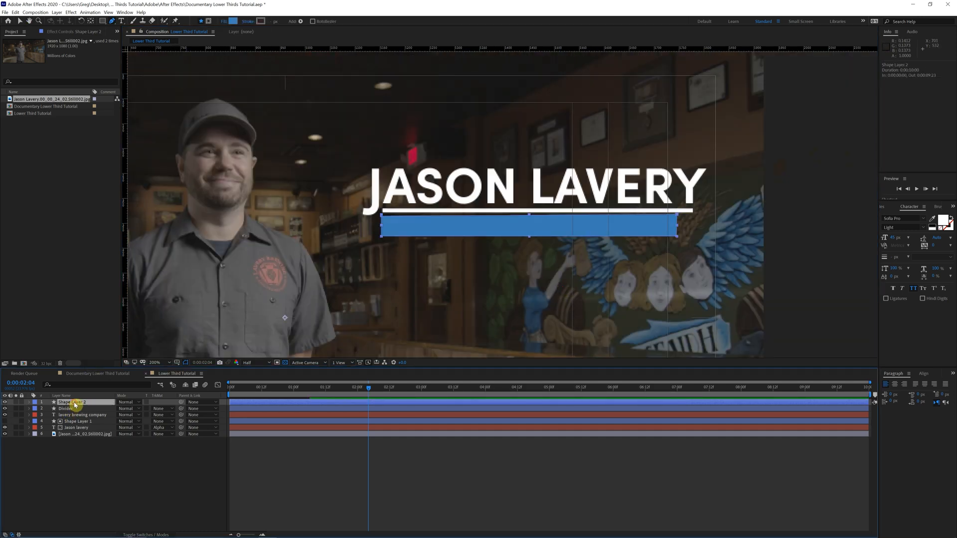
# Set the company line's Track Matte to Alpha Matte 'Shape Layer 2'.
pyautogui.click(82, 415)
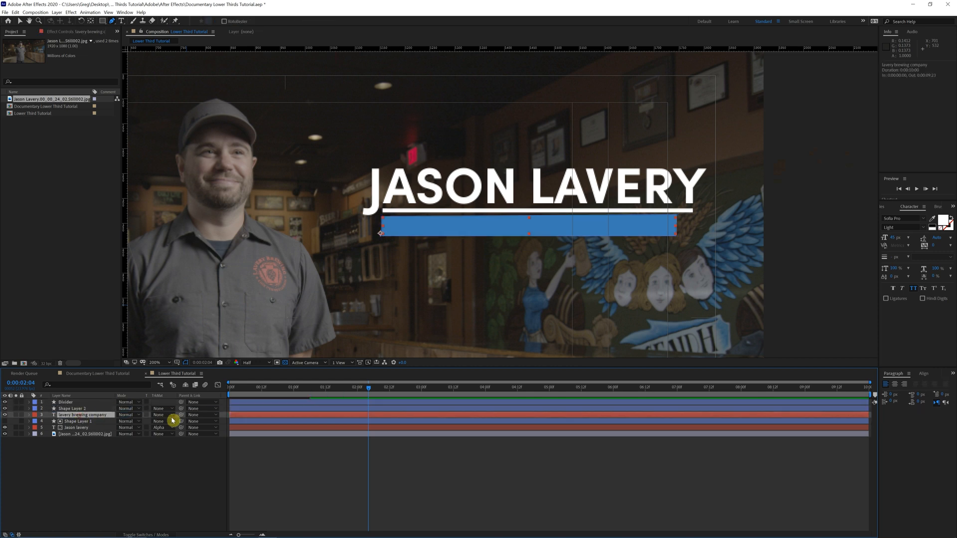
pyautogui.click(163, 415)
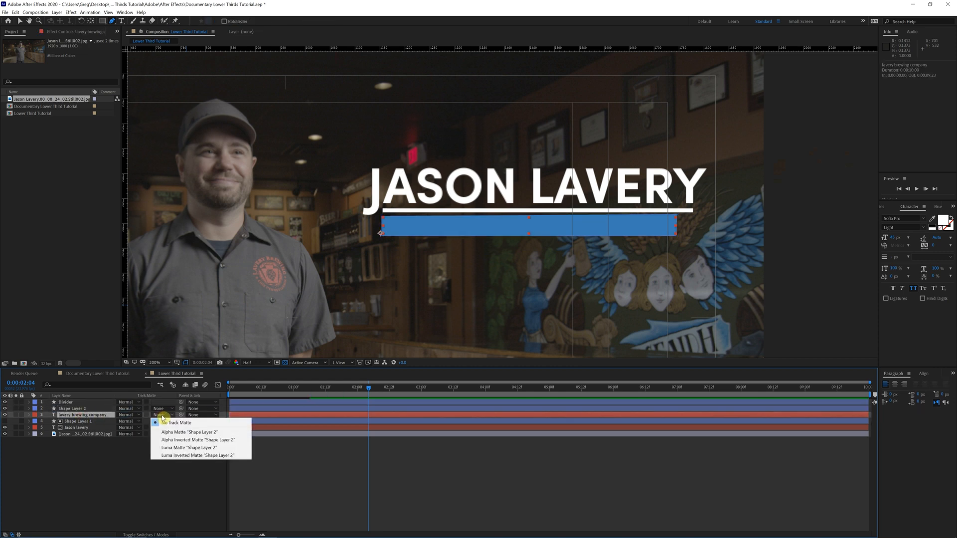
pyautogui.click(174, 422)
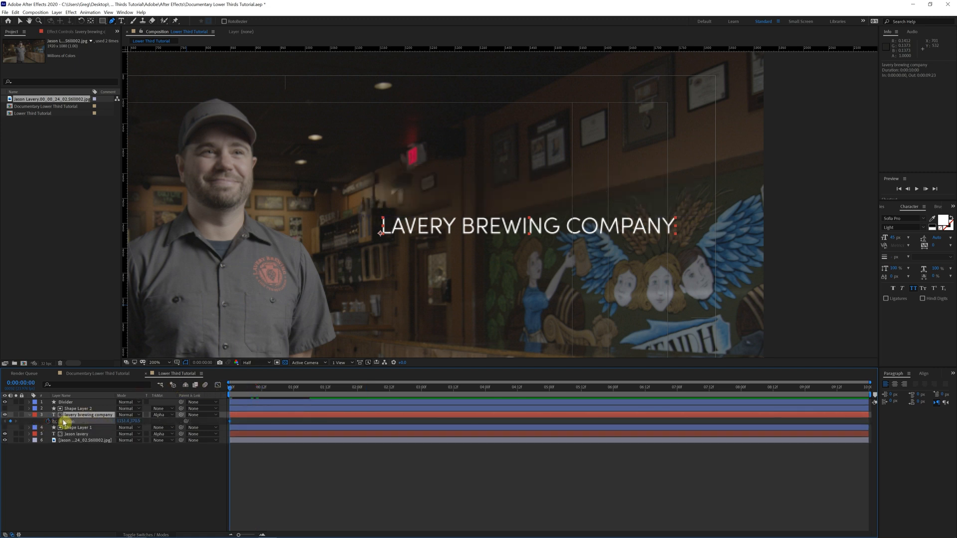
# Keyframe the company line's Position and offset it sideways behind its matte.
pyautogui.click(456, 389)
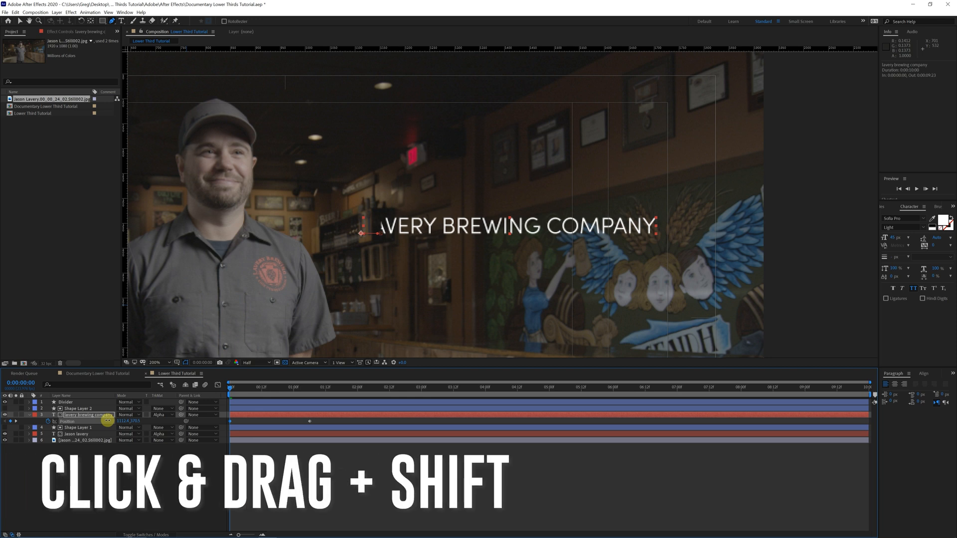
pyautogui.moveTo(375, 233); pyautogui.dragTo(351, 234)
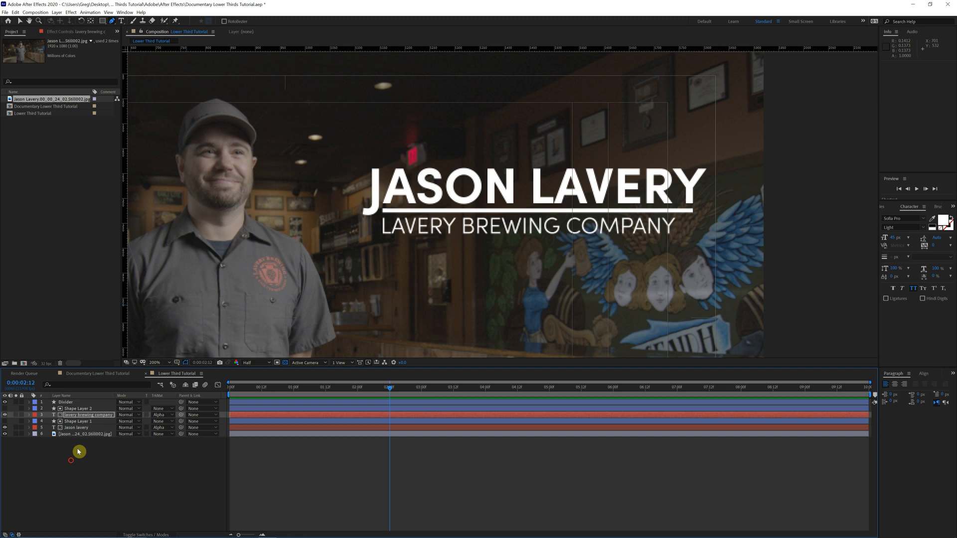
# Offset the name, divider and company keyframes so each animation starts in turn, with Divider below the company layers.
pyautogui.press('u')
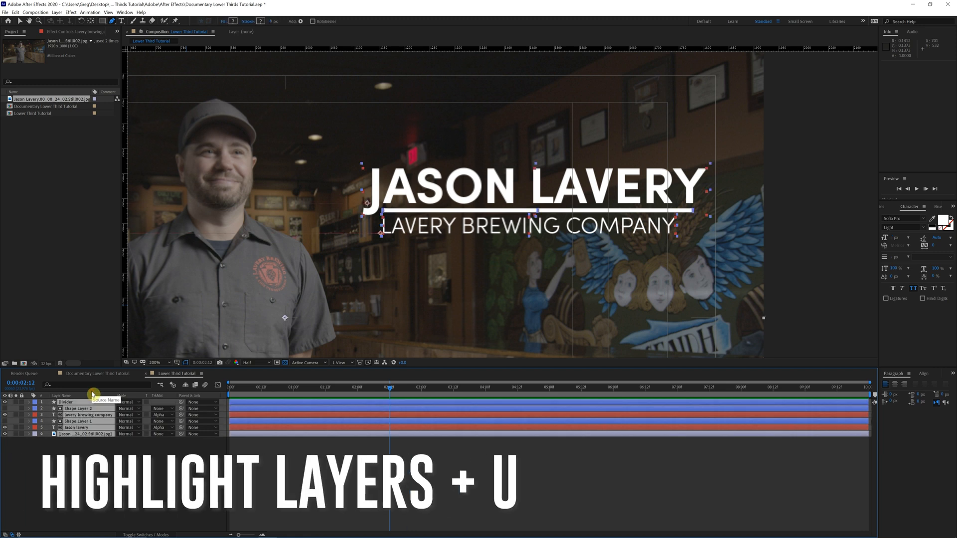
pyautogui.press('u')
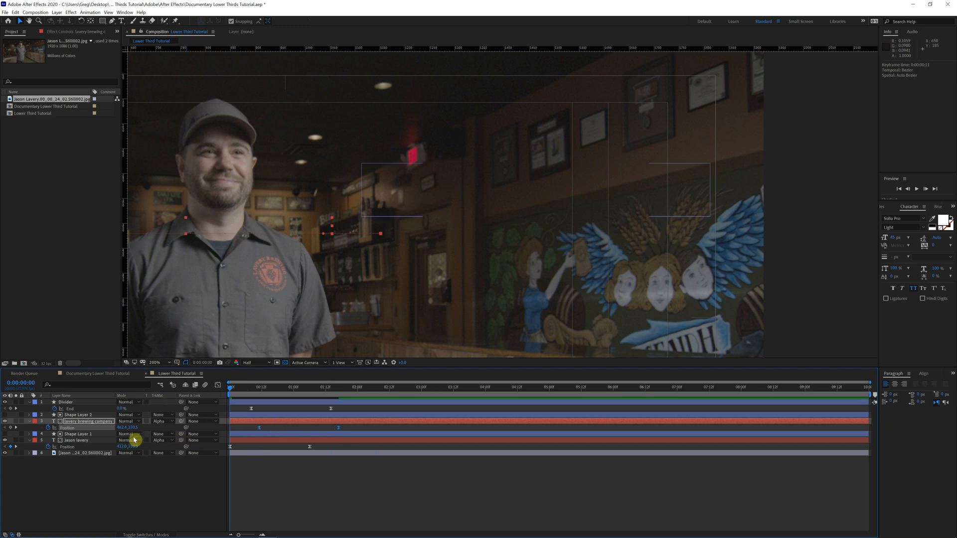
pyautogui.press('Space')
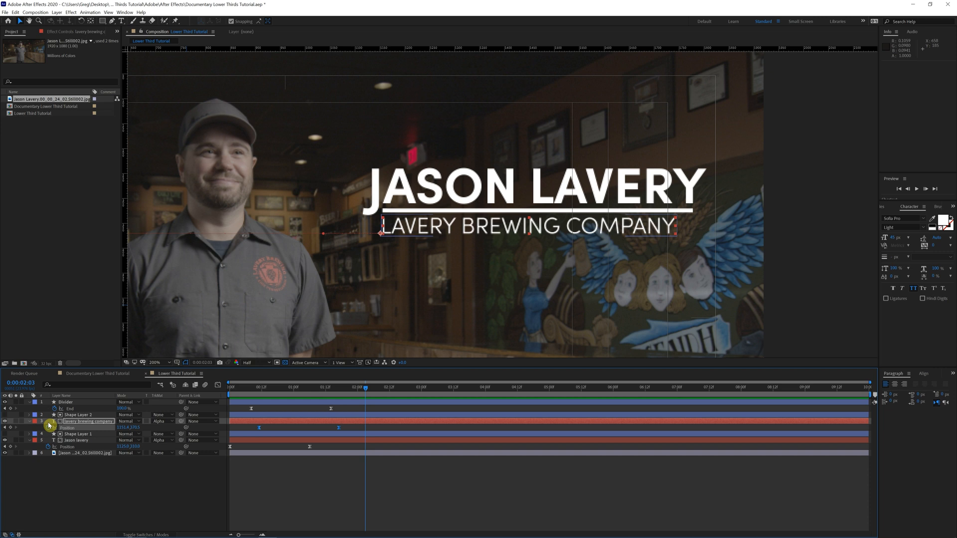
pyautogui.click(73, 414)
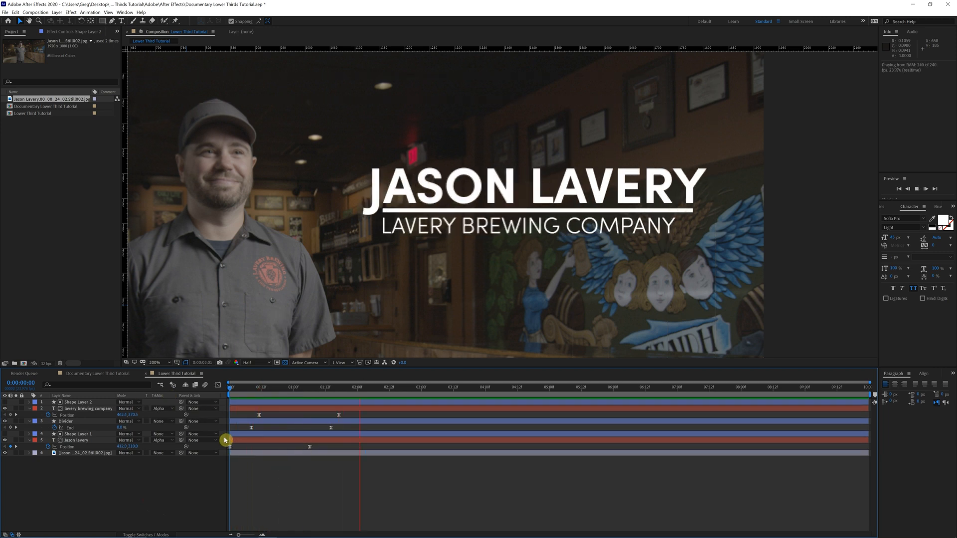
pyautogui.click(536, 394)
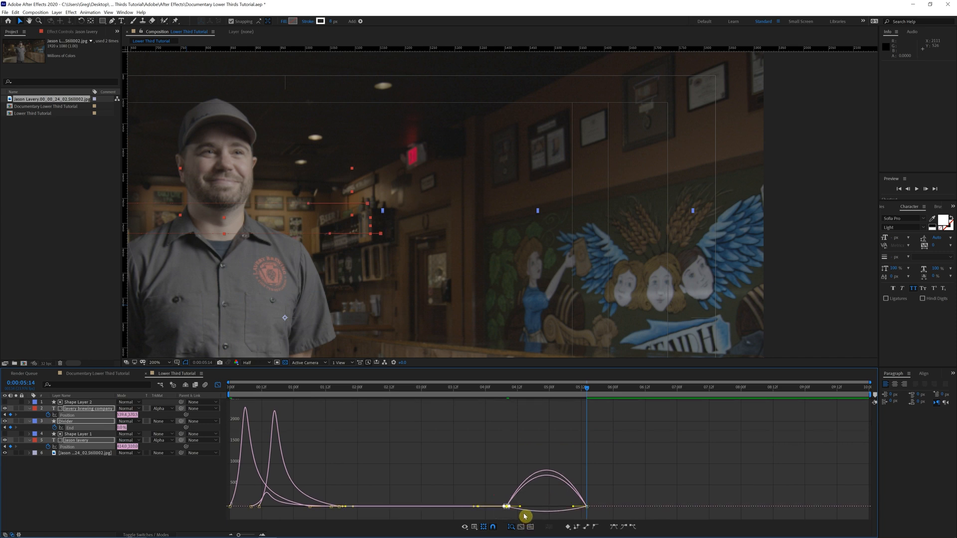
# Ease the keyframes and add reversed exit keyframes so the lower third animates back out.
pyautogui.moveTo(522, 508); pyautogui.dragTo(549, 512)
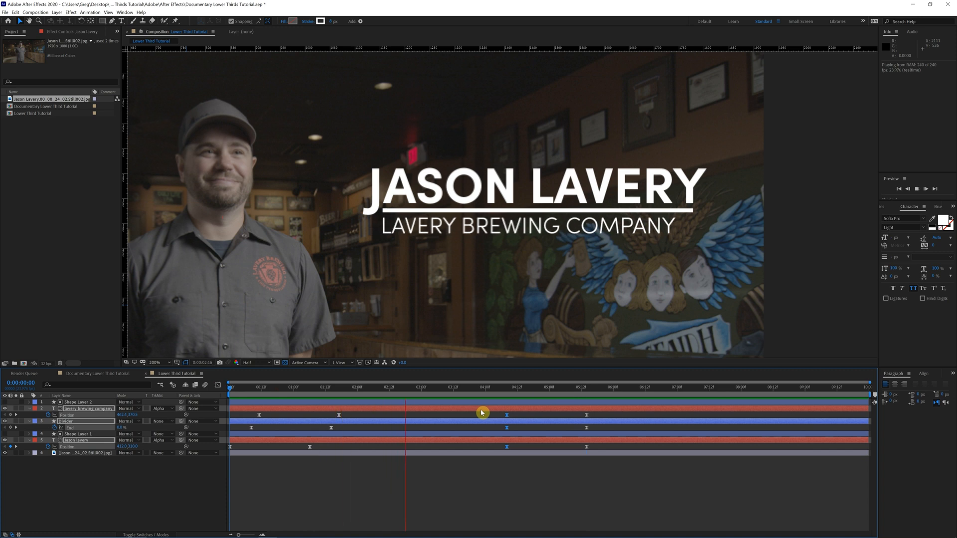
pyautogui.click(538, 386)
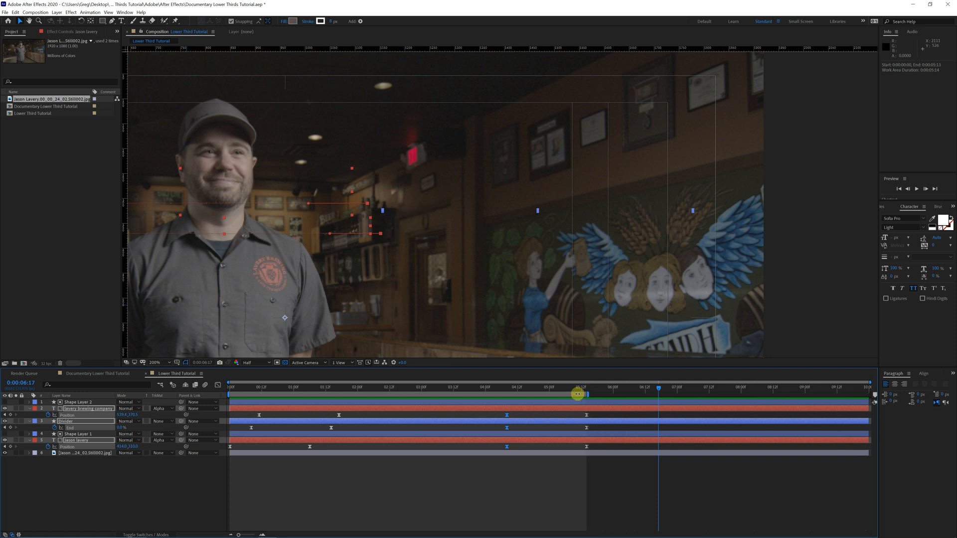
# Trim the comp to a work area ending at the last exit keyframe, then preview.
pyautogui.rightClick(576, 394)
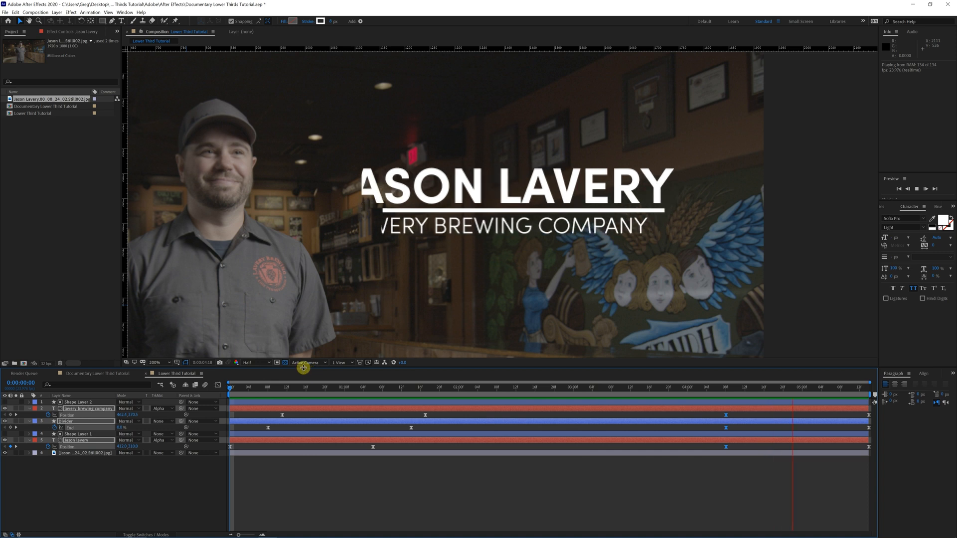
pyautogui.click(243, 396)
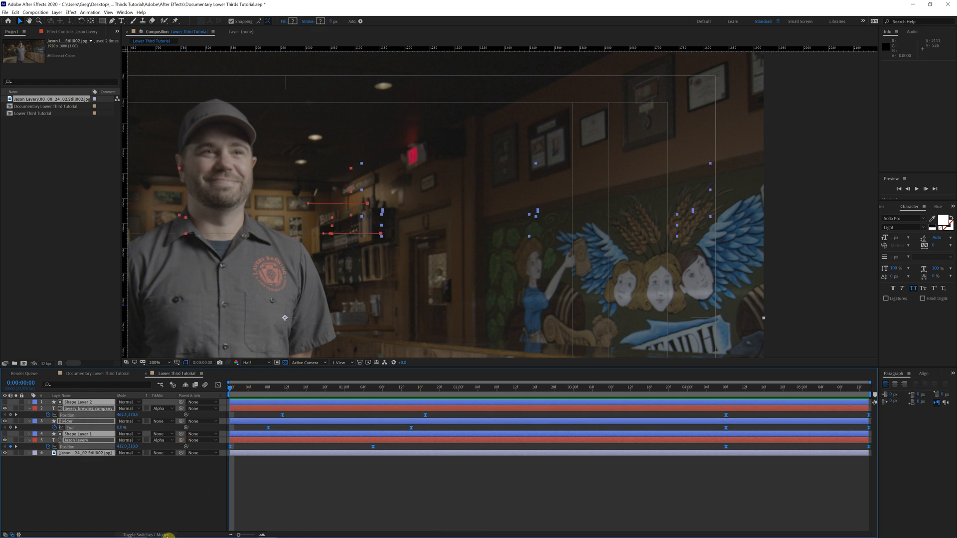
# Toggle the Timeline to show layer switch columns instead of modes.
pyautogui.click(151, 535)
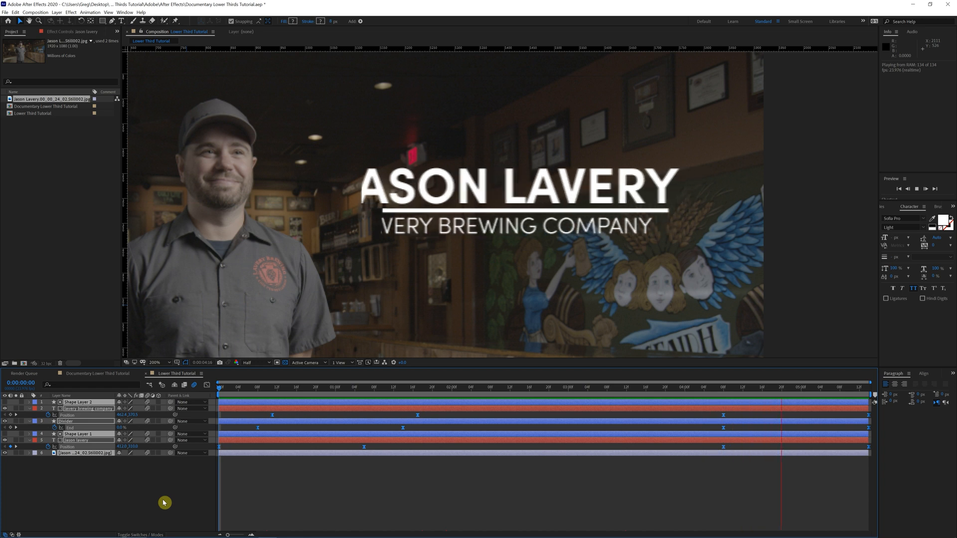
pyautogui.click(369, 386)
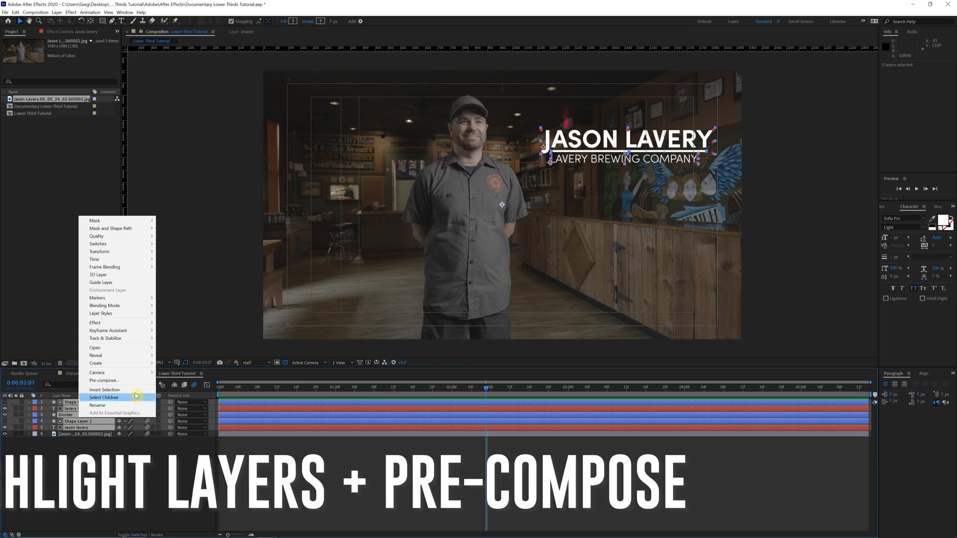
# Pre-compose the selected lower-third layers into a composition named 'Lower Third 1'.
pyautogui.click(104, 380)
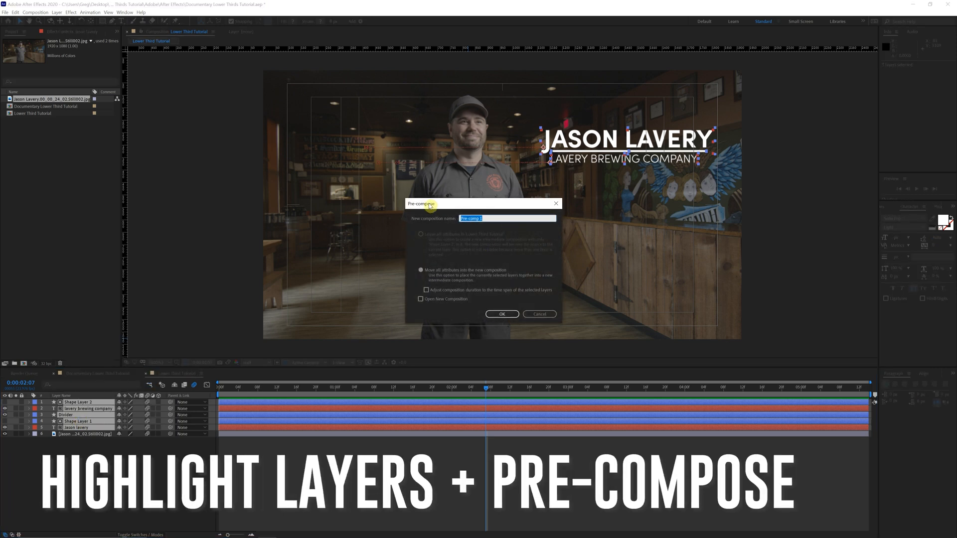
pyautogui.write('Low')
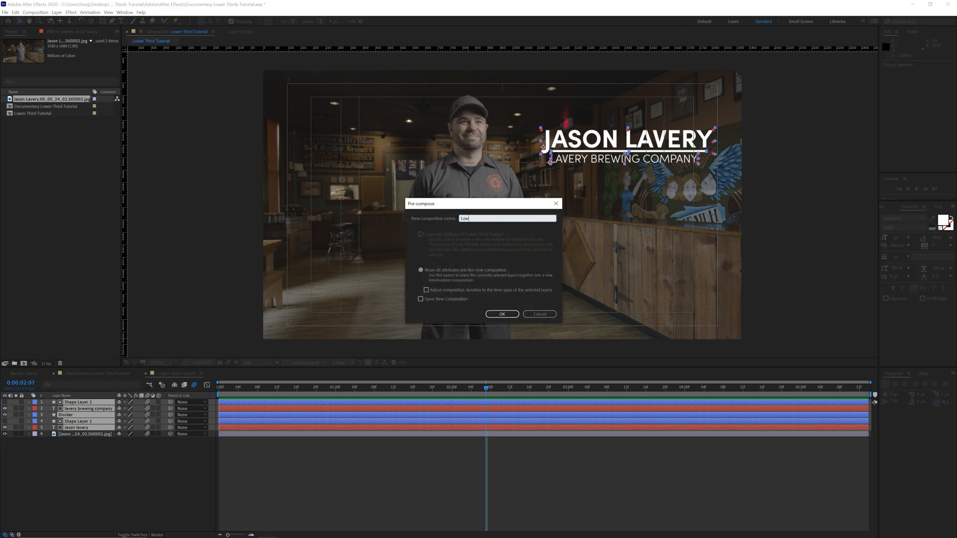
pyautogui.write('Lower Third 1')
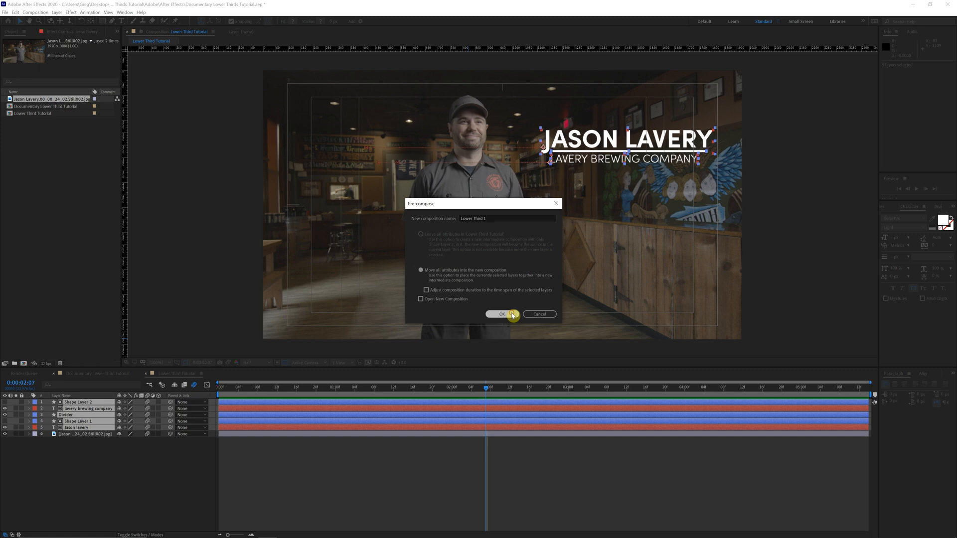
pyautogui.click(501, 313)
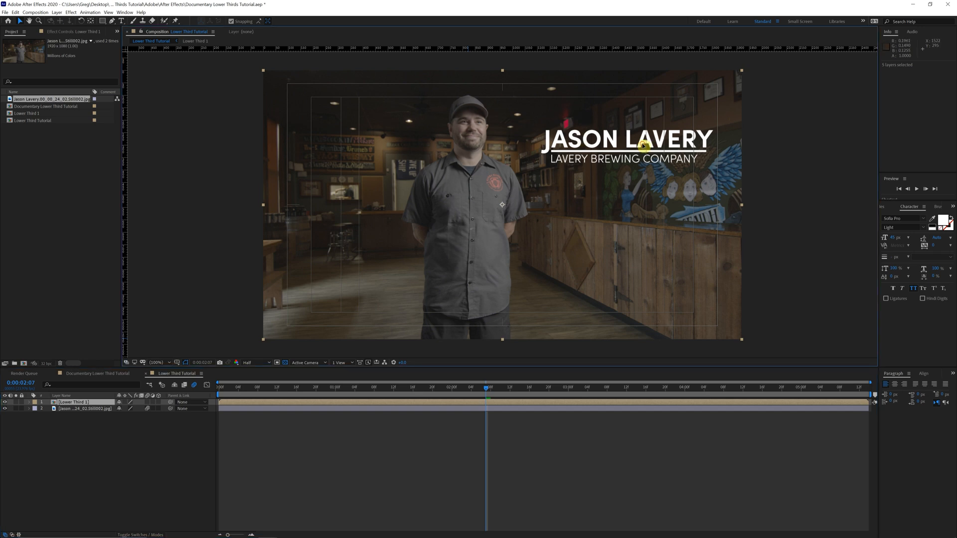
# Drag the Lower Third 1 layer down toward the bottom of the frame.
pyautogui.moveTo(625, 146); pyautogui.dragTo(625, 274)
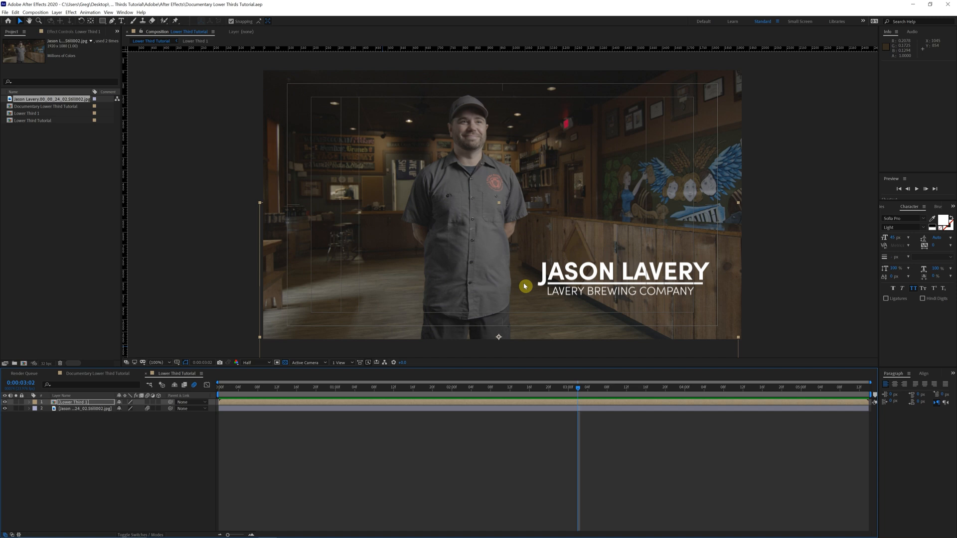
pyautogui.moveTo(266, 177)
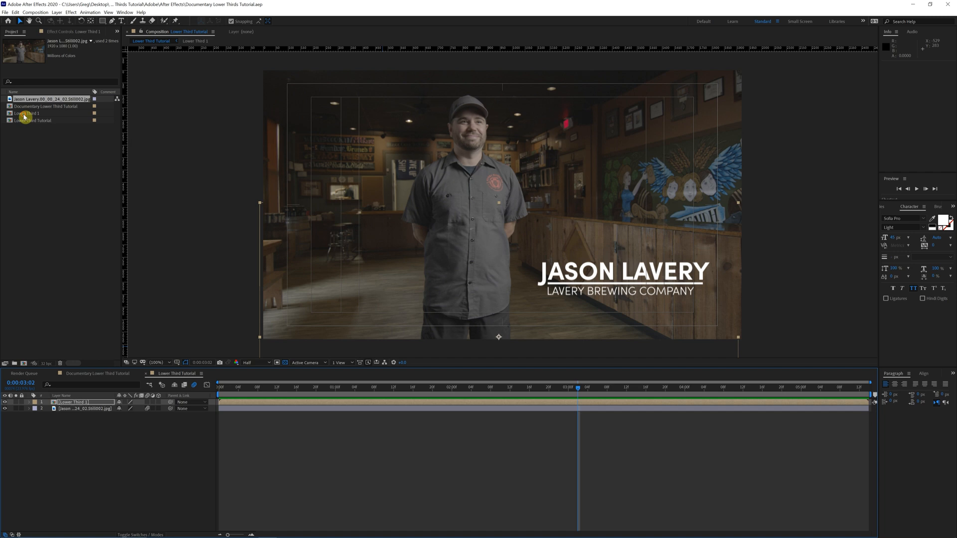
# Duplicate the Lower Third 1 comp into Lower Third 2–6 and open Lower Third 2.
pyautogui.click(27, 114)
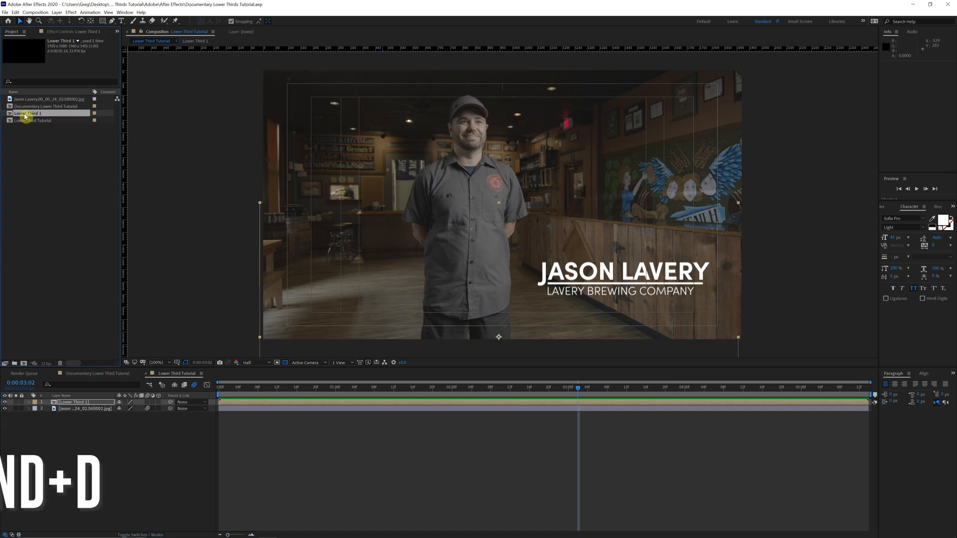
pyautogui.press('ctrl+d')
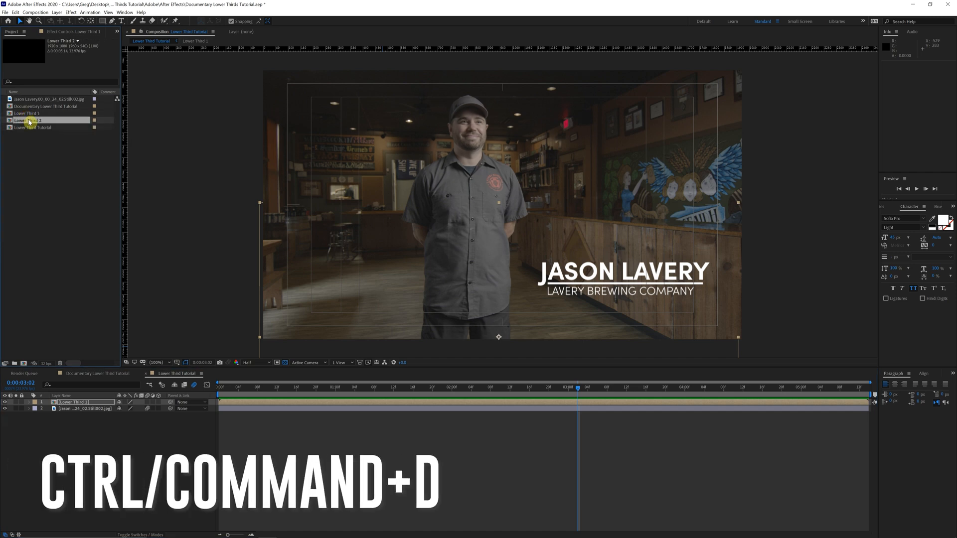
pyautogui.press('ctrl+d')
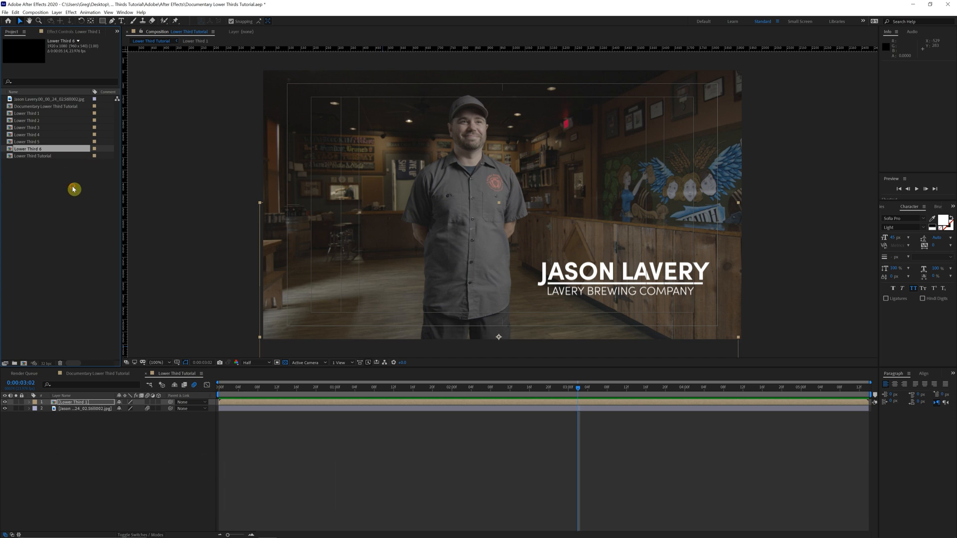
pyautogui.doubleClick(27, 120)
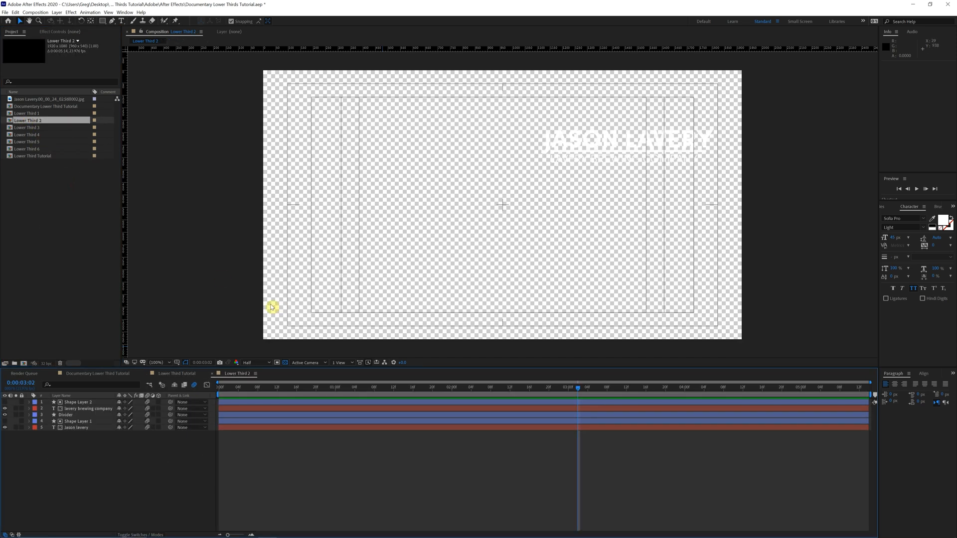
pyautogui.moveTo(225, 346)
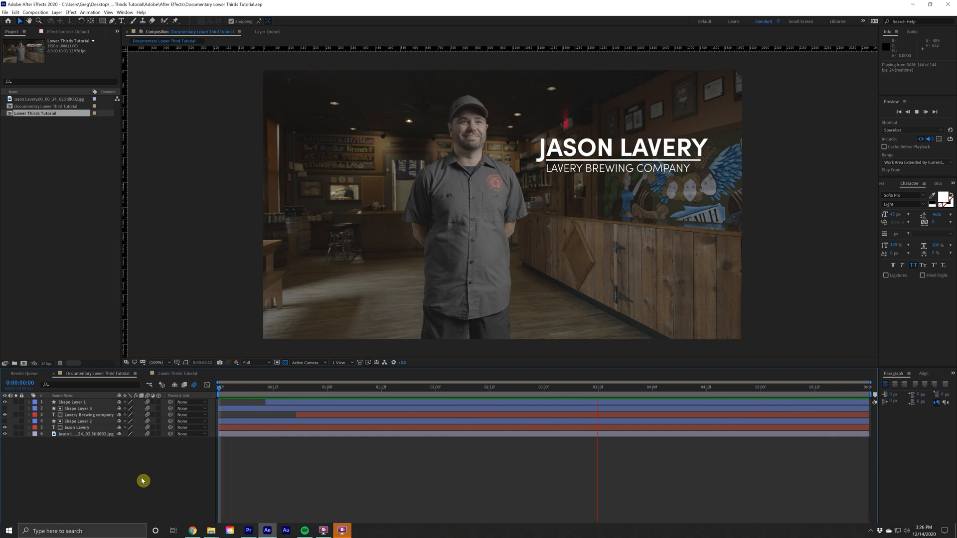
# Switch to the Documentary Lower Third Tutorial timeline and preview the finished lower third.
pyautogui.click(814, 386)
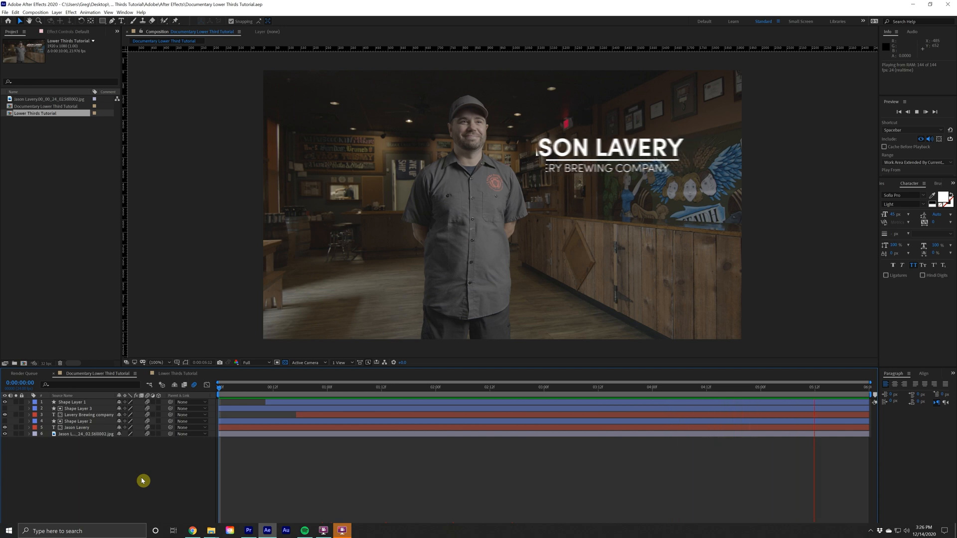